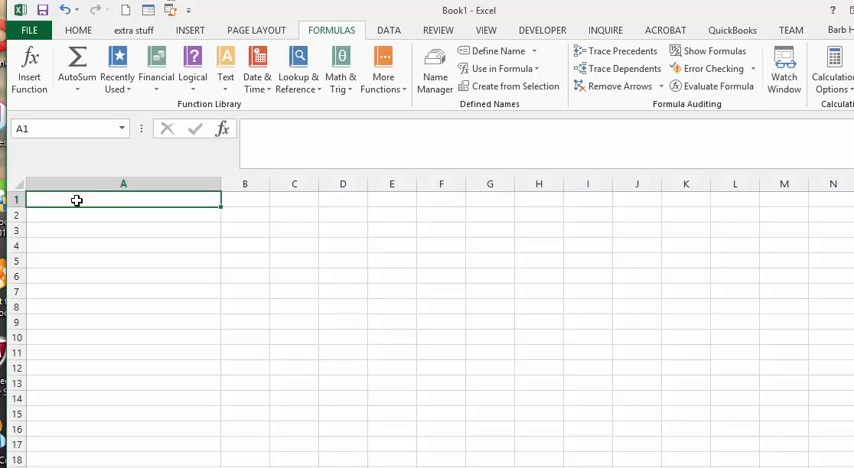
pyautogui.moveTo(535, 17)
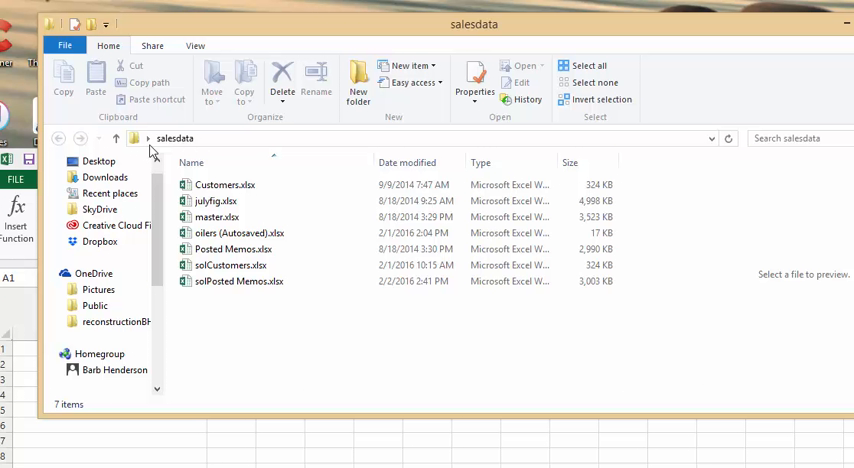
# - Select the salesdata folder's path in the File Explorer address bar
pyautogui.click(218, 217)
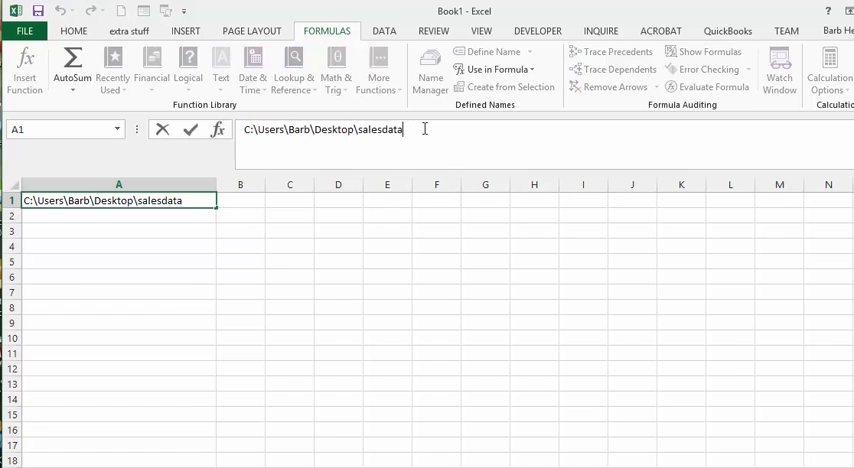
# - Enter the salesdata folder path ending in \* into A1 and reselect A1
pyautogui.write('\\')
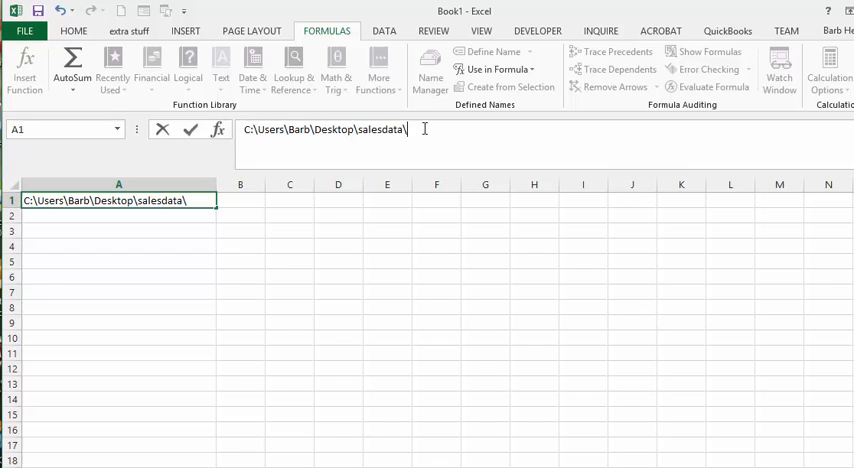
pyautogui.write('*')
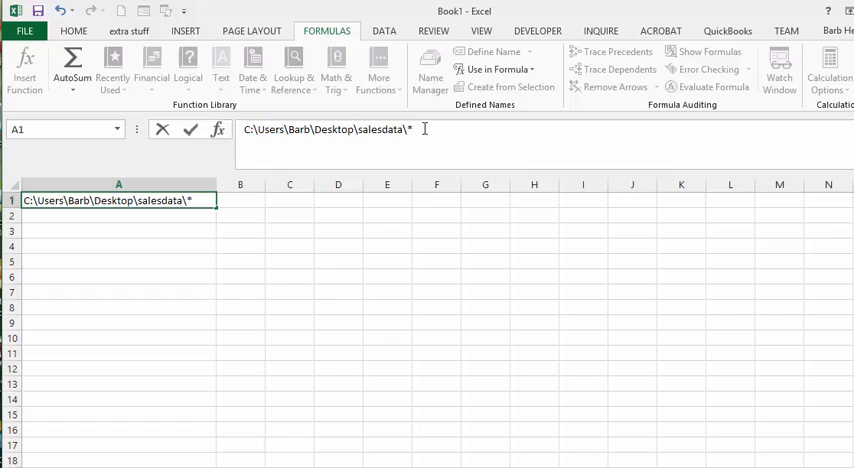
pyautogui.press('Return')
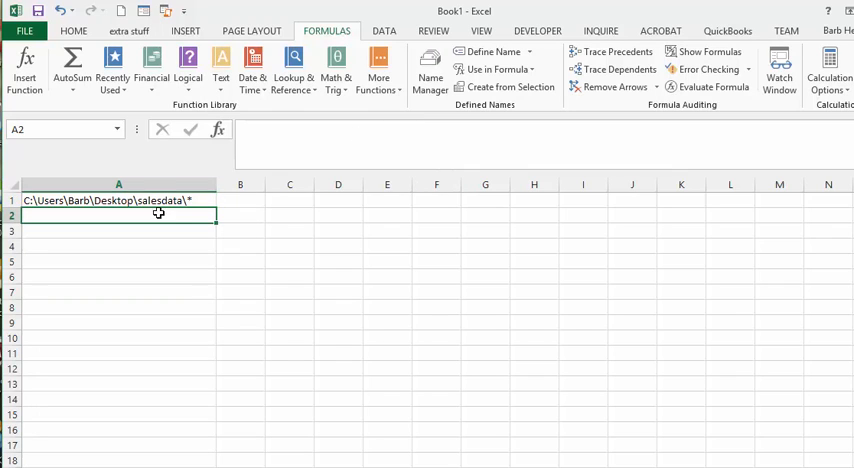
pyautogui.click(118, 200)
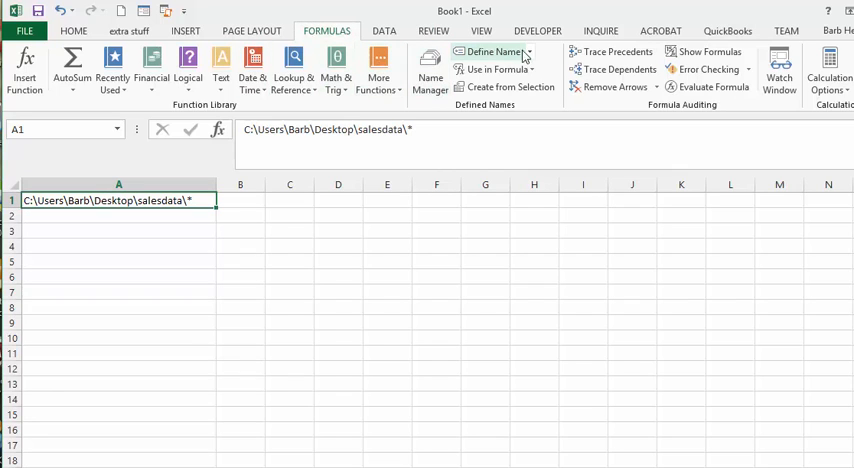
pyautogui.moveTo(490, 51)
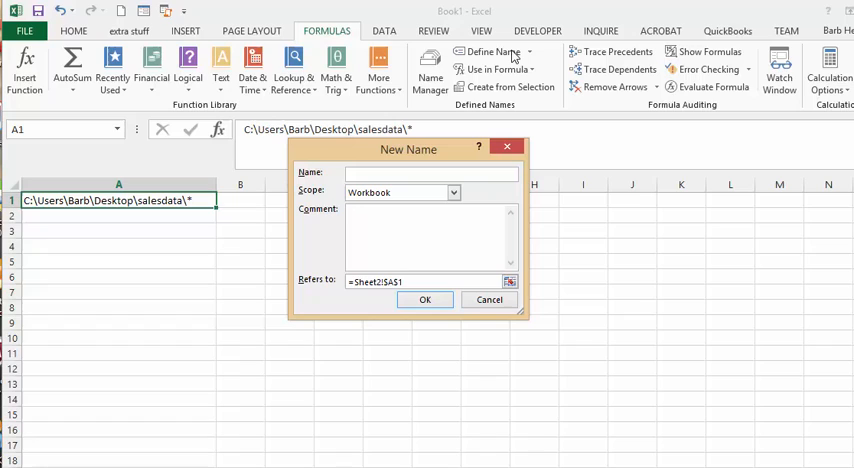
# - Define the name filefolderlist referring to =files(Sheet2!$A$1)
pyautogui.write('file')
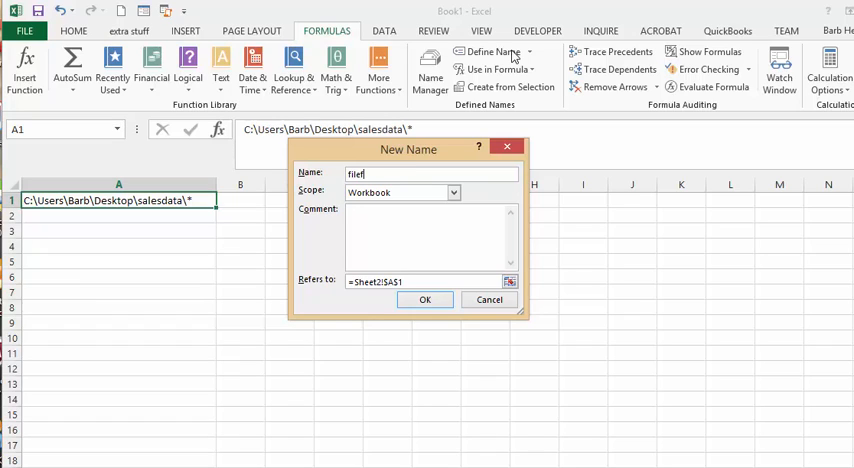
pyautogui.write('folder')
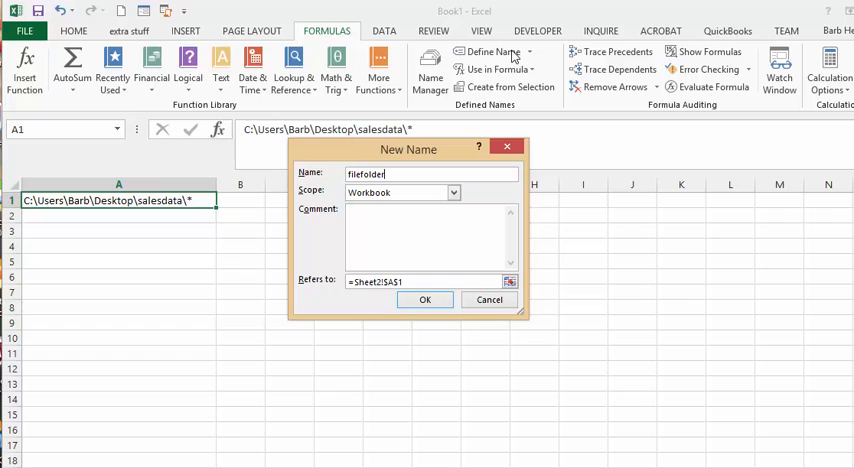
pyautogui.write('list')
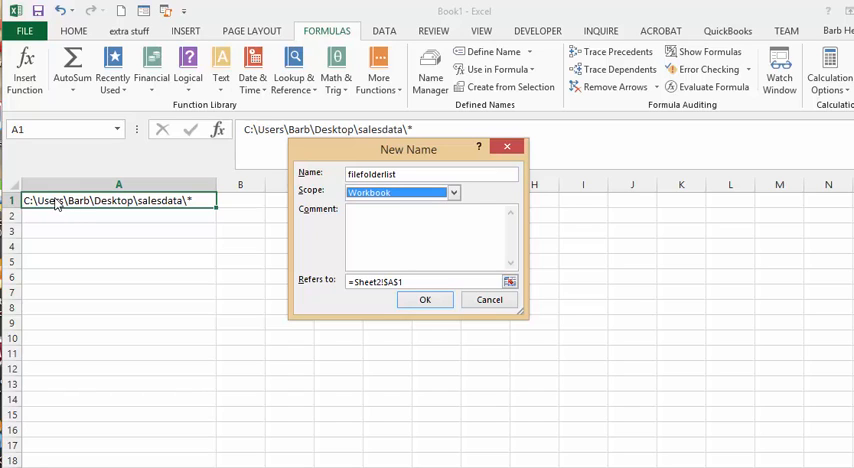
pyautogui.moveTo(487, 358)
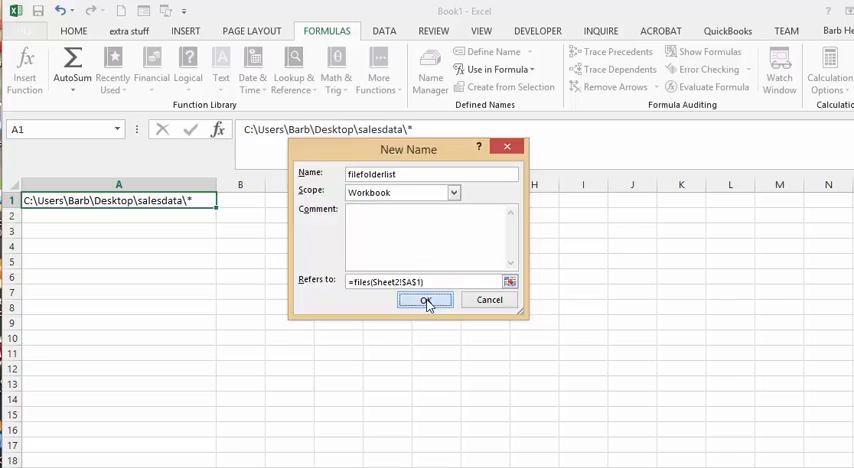
pyautogui.click(425, 300)
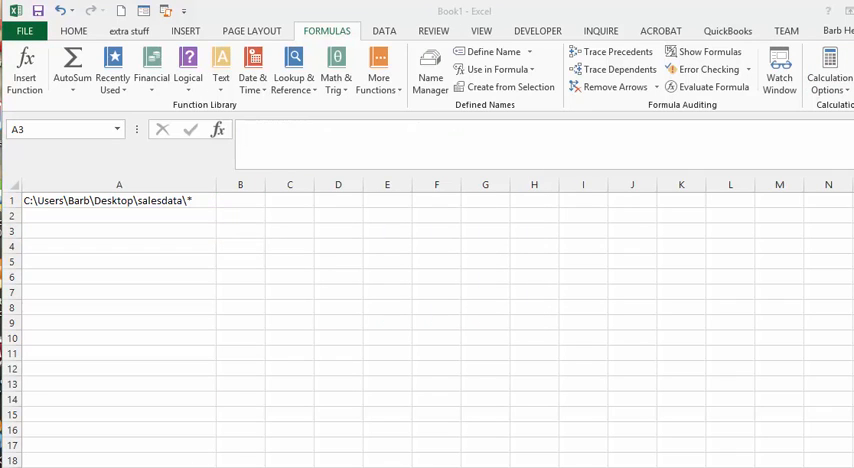
pyautogui.moveTo(53, 253)
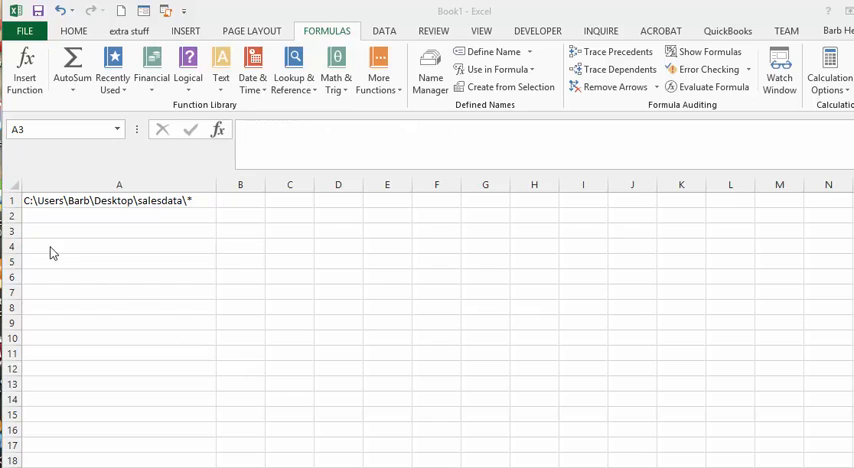
# - Enter =IFERROR(INDEX(filefolderlist,ROW()-2),"") in A3 to return Customers.xlsx
pyautogui.click(118, 231)
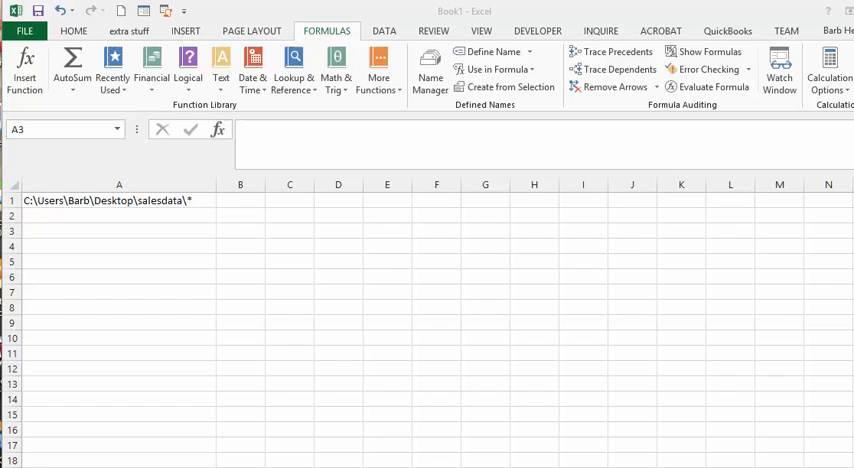
pyautogui.click(118, 230)
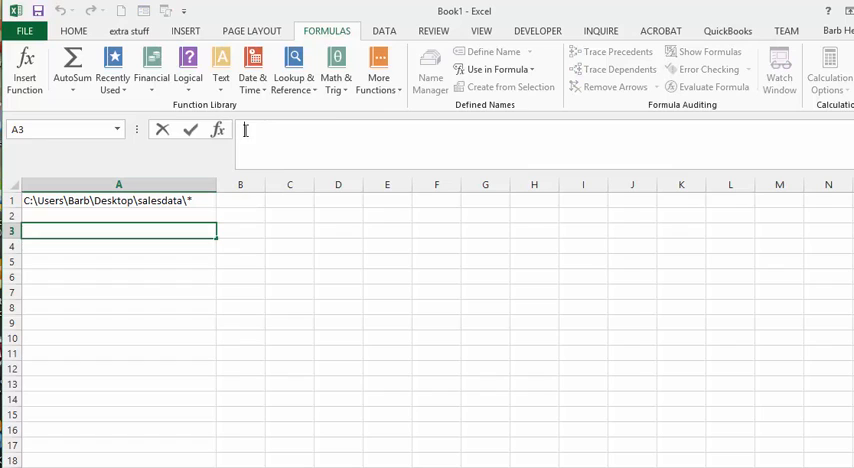
pyautogui.write('=IFERROR(INDEX(filefolderlist,ROW()-2),"")')
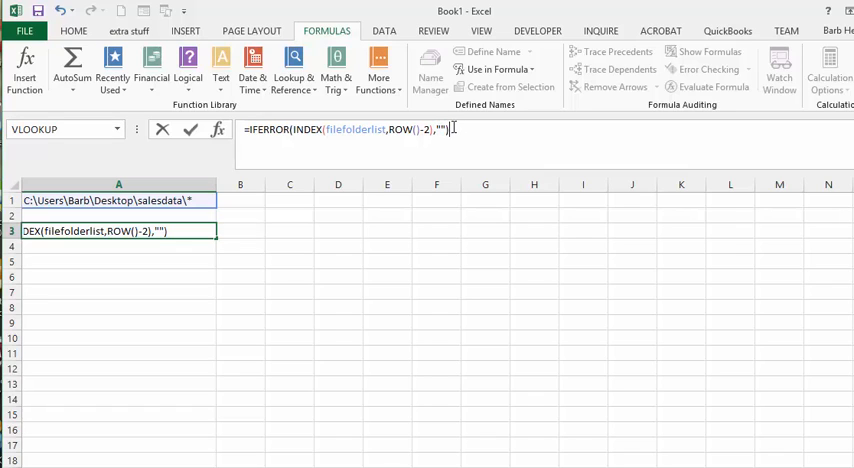
pyautogui.press('Return')
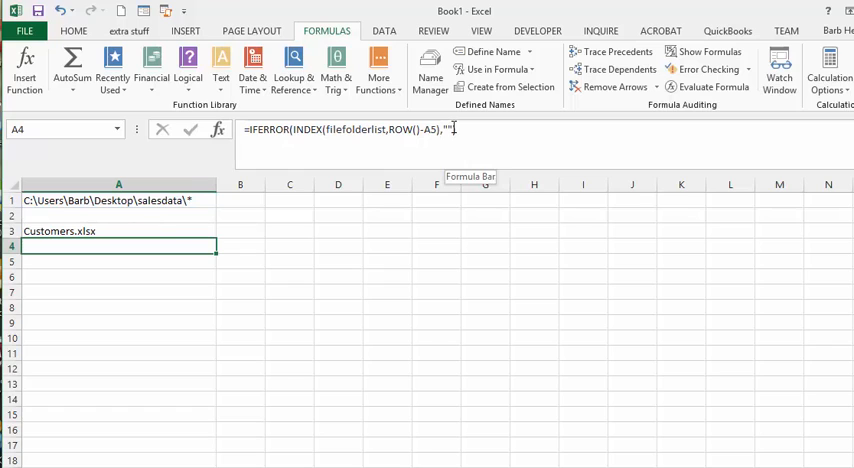
pyautogui.moveTo(88, 240)
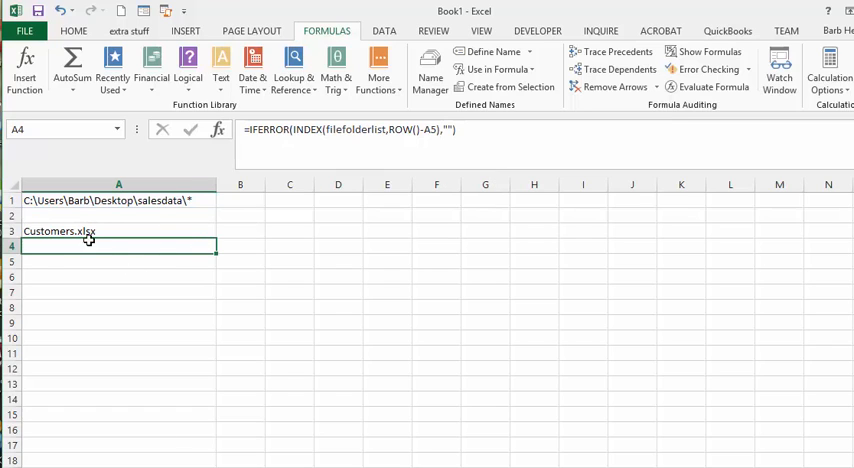
pyautogui.click(118, 231)
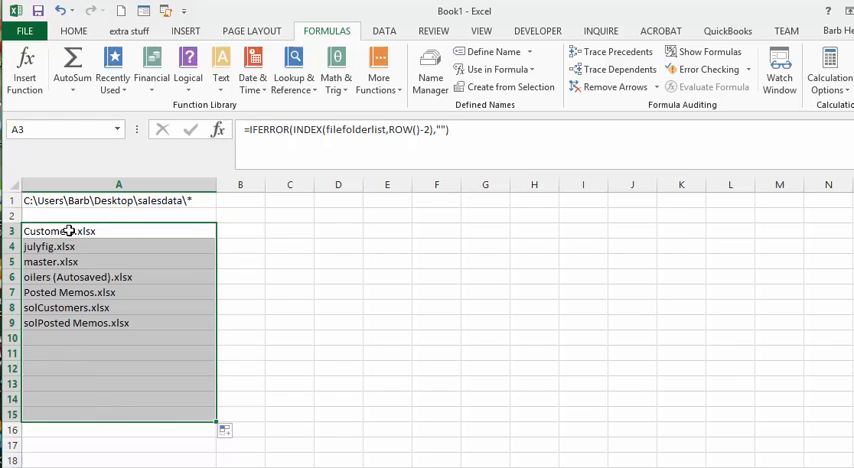
pyautogui.moveTo(334, 333)
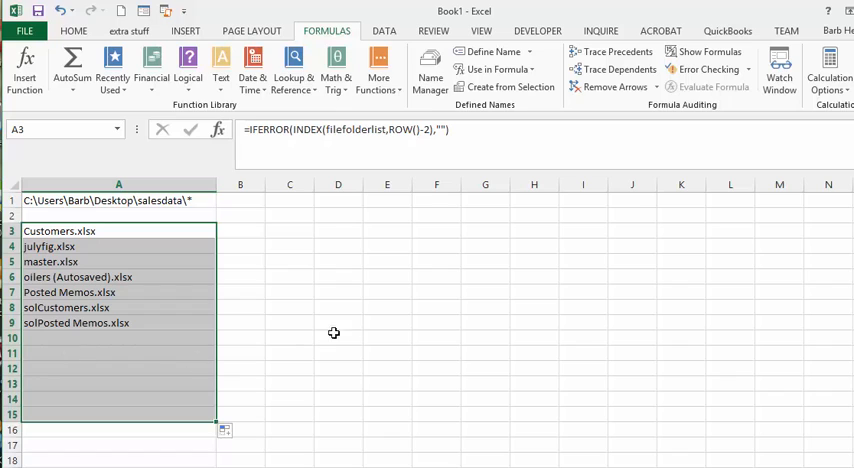
pyautogui.moveTo(593, 15)
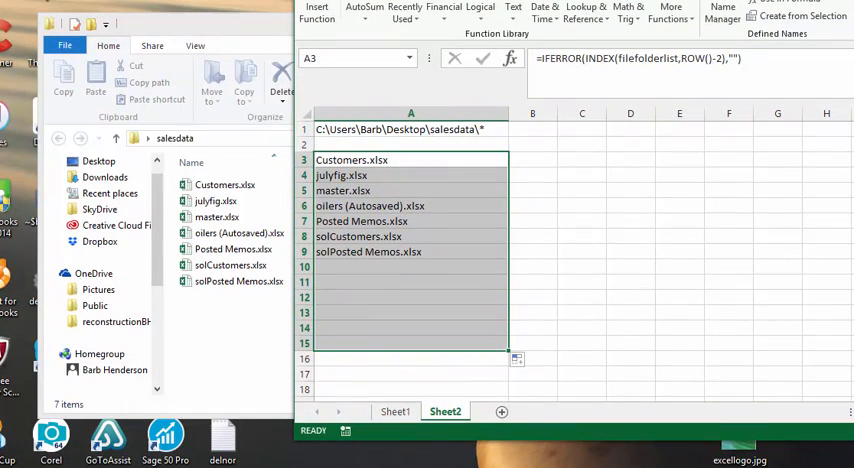
# - Place the Excel window beside File Explorer's salesdata folder for comparison
pyautogui.click(224, 184)
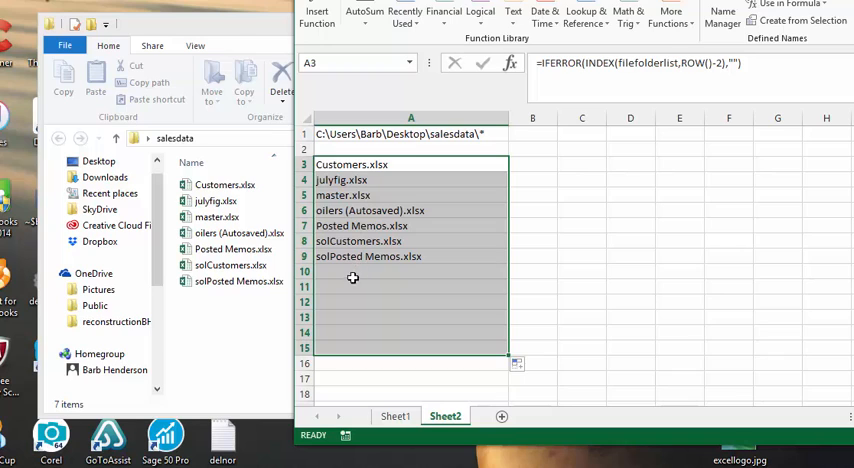
pyautogui.moveTo(341, 195)
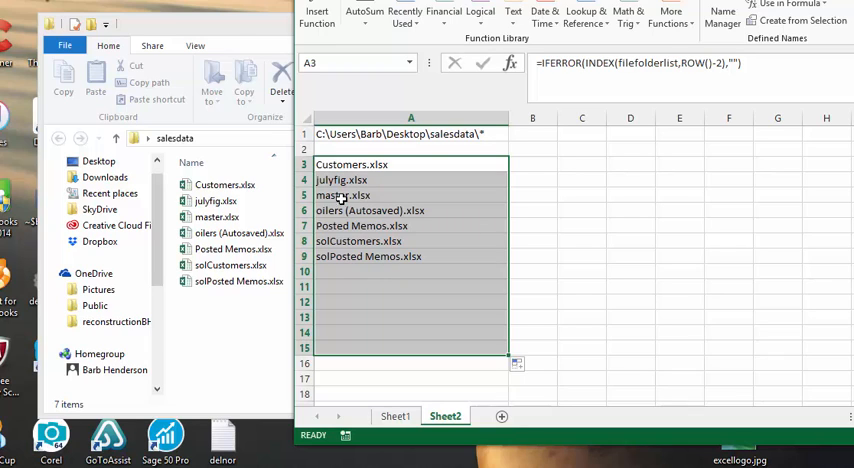